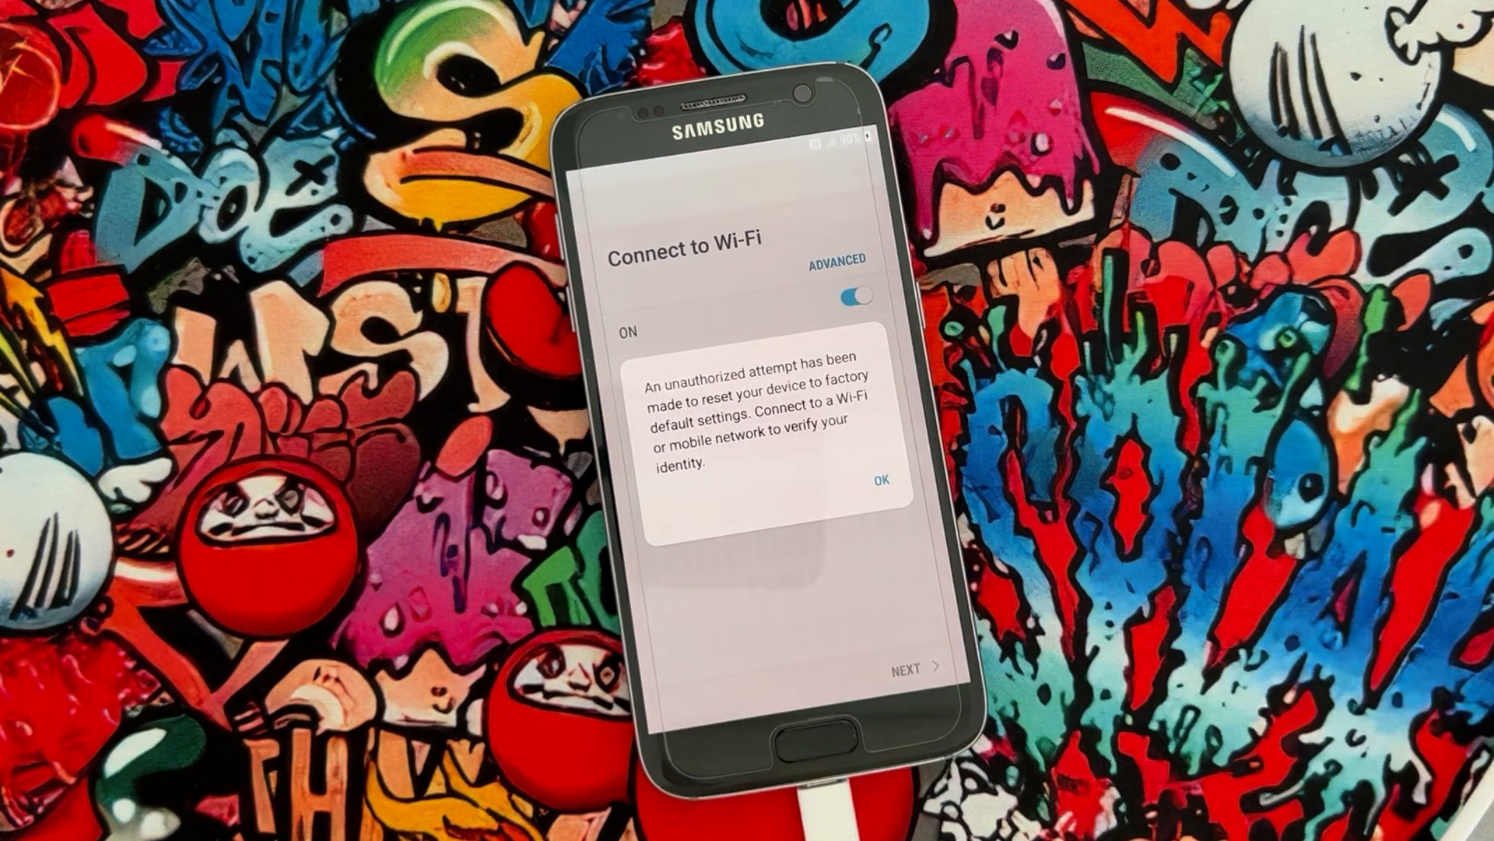
- Dismiss the factory-reset verification notice with OK so the Wi-Fi network list appears
left_click(878, 479)
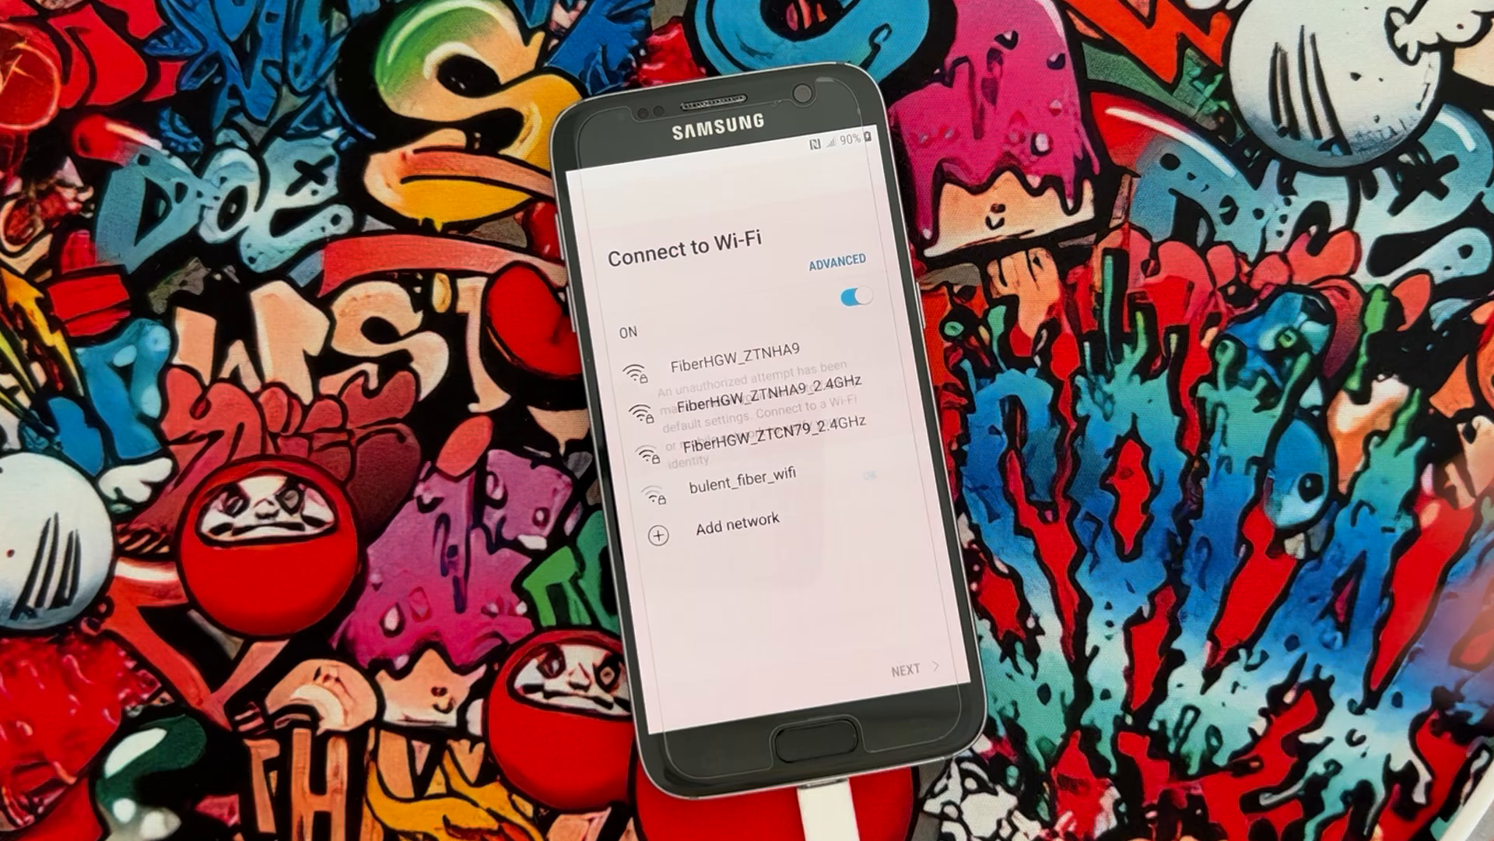